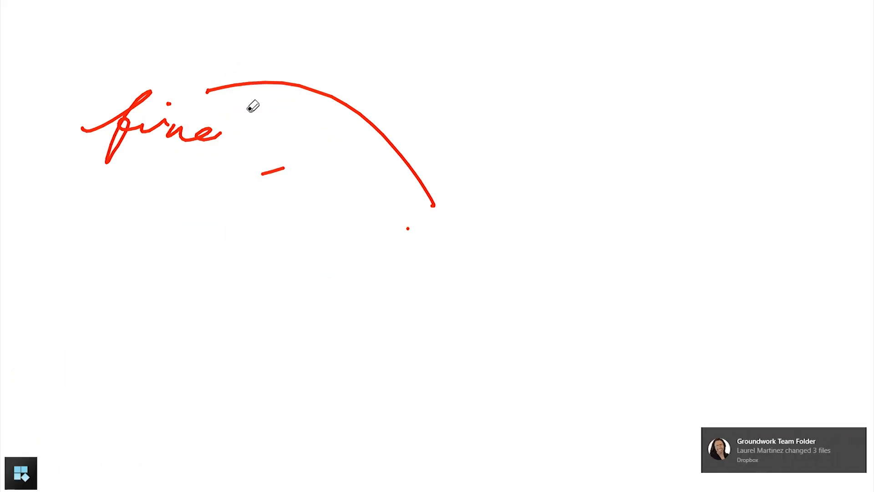
Step: Bring up the Exit confirmation dialog from the toolbox toolbar, leaving the red annotations in place
click(18, 475)
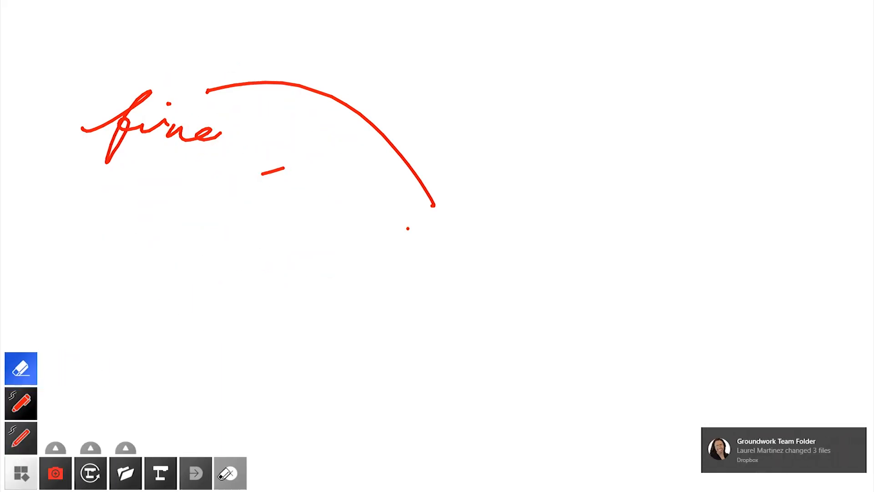
click(230, 474)
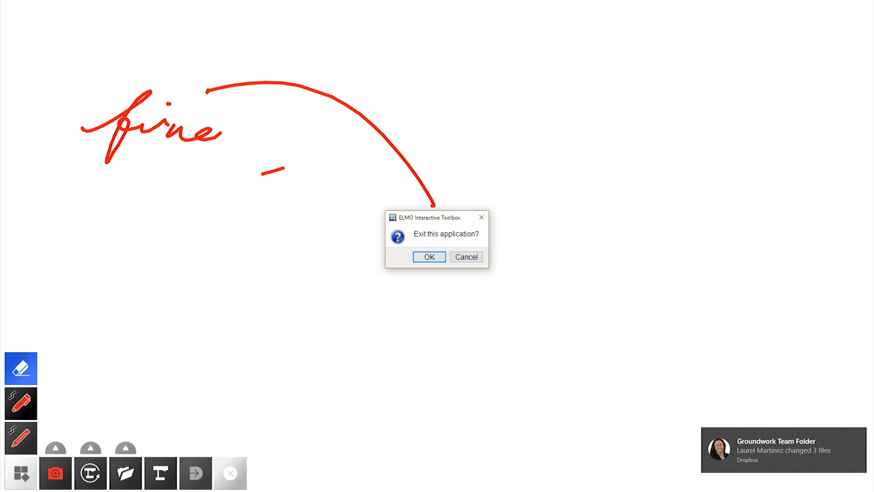